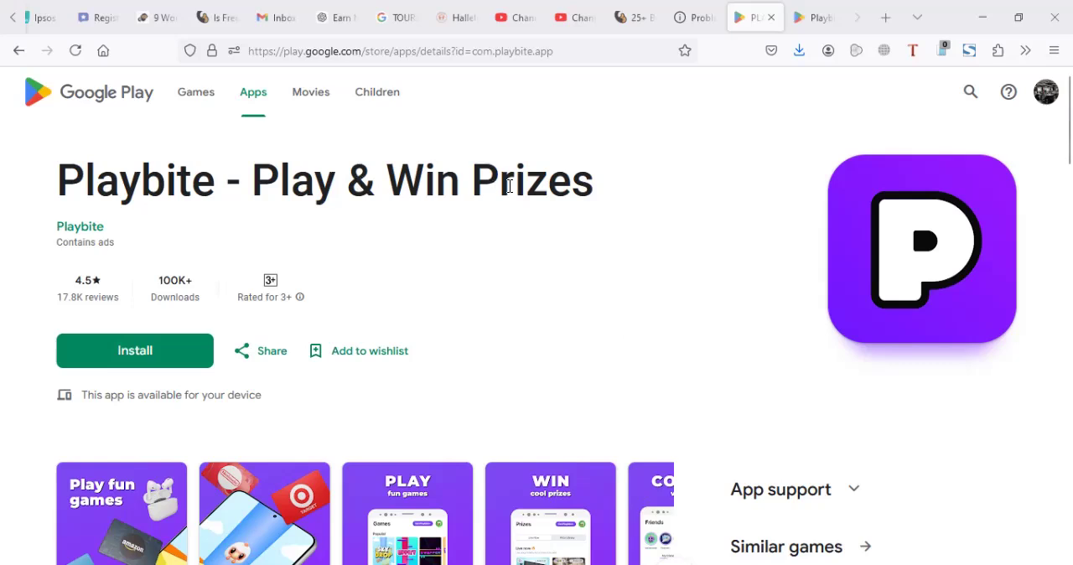
mouse_move(306, 235)
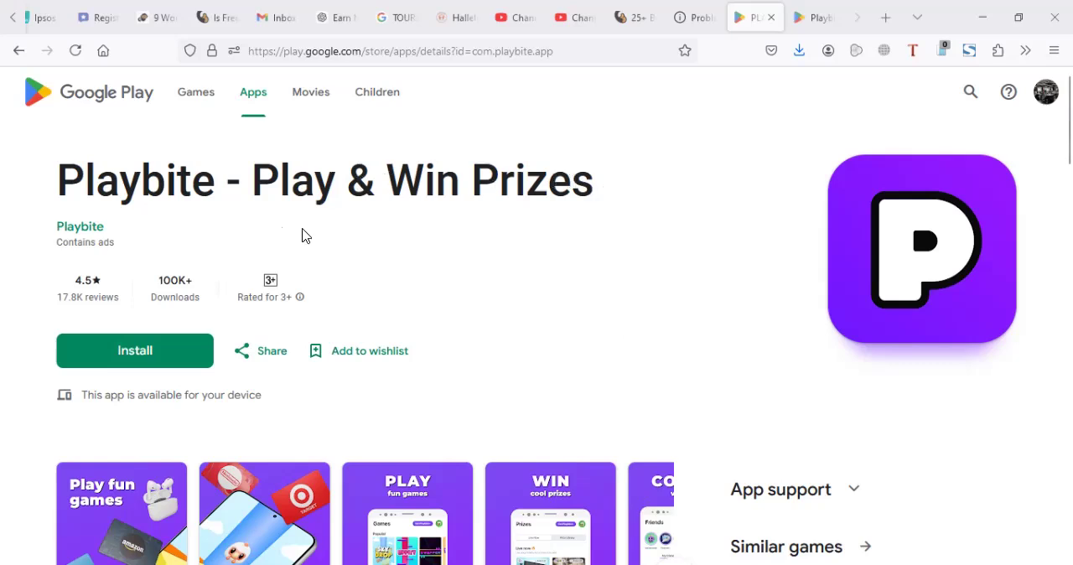
mouse_move(198, 295)
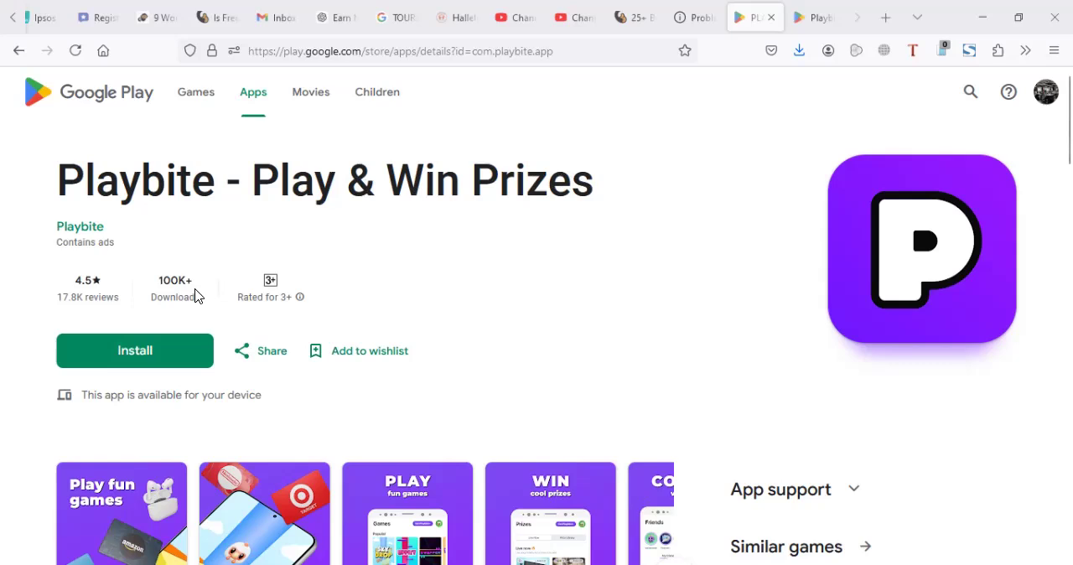
Step: Scroll through 'About this game' down to the Playbite user reviews and See all reviews link
scroll("down", 3)
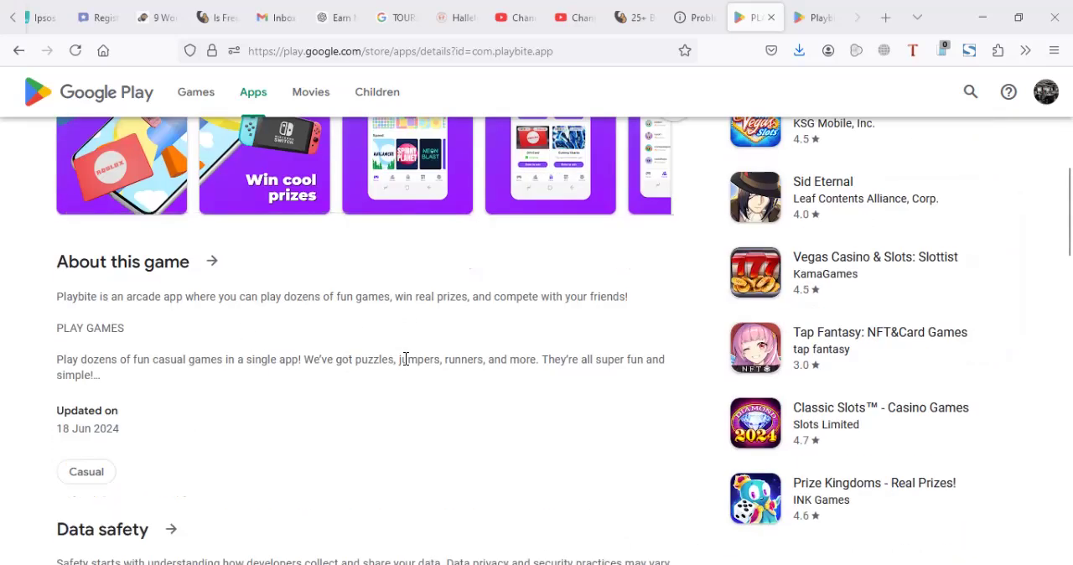
mouse_move(163, 366)
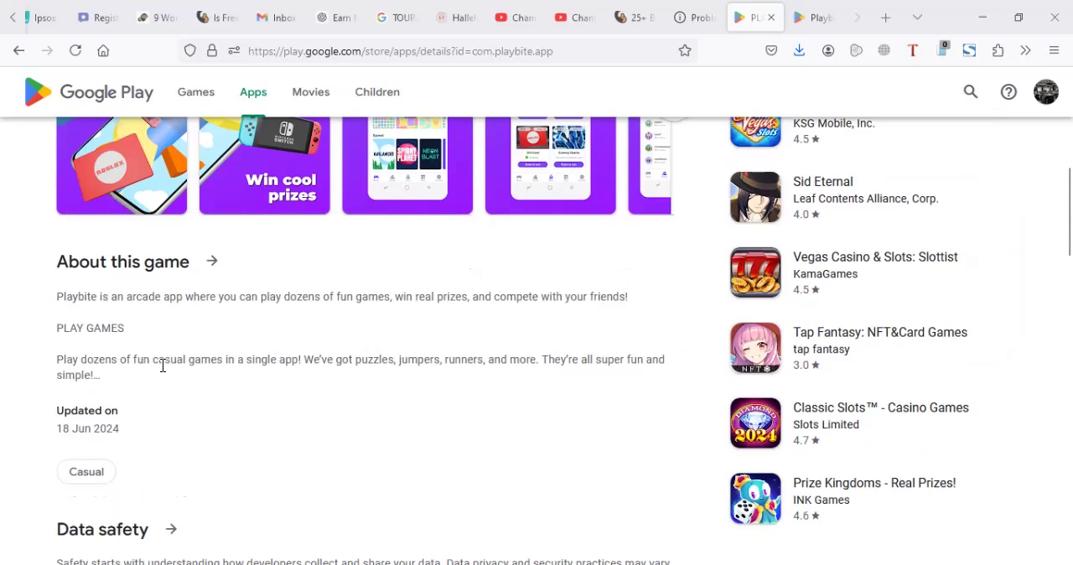
scroll("down", 3)
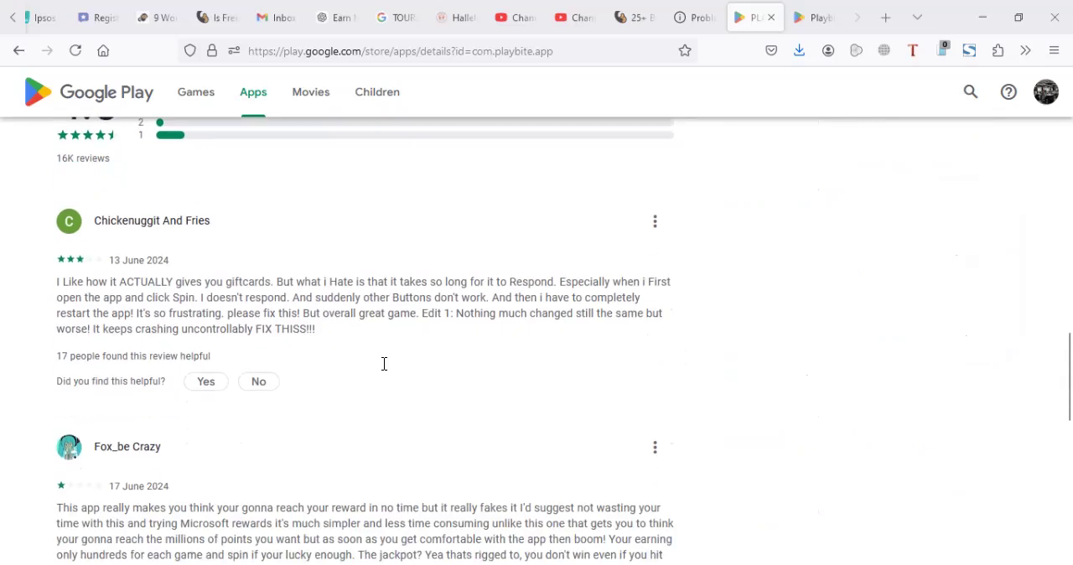
scroll("down", 3)
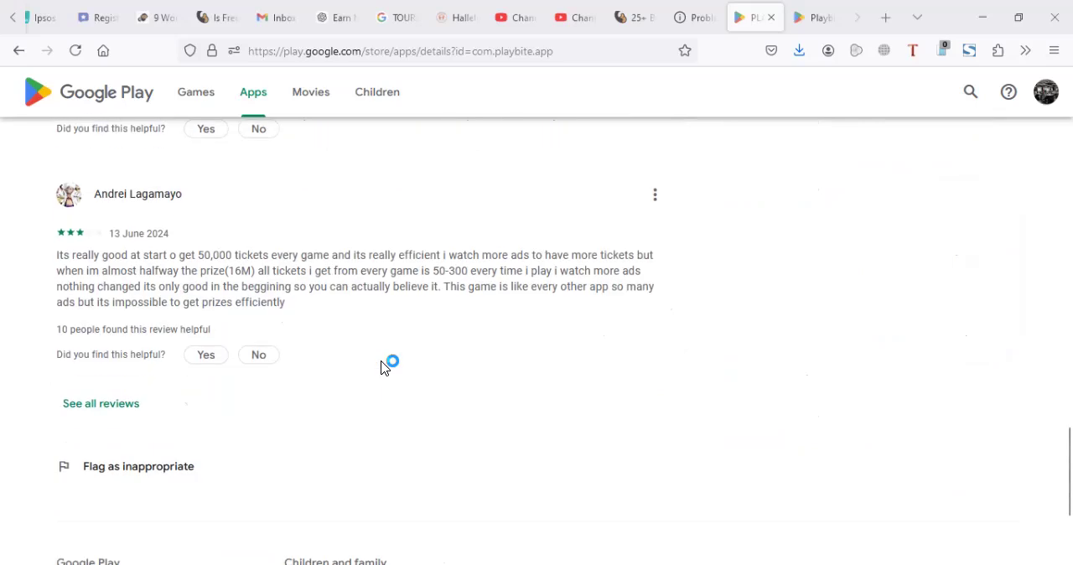
scroll("down", 3)
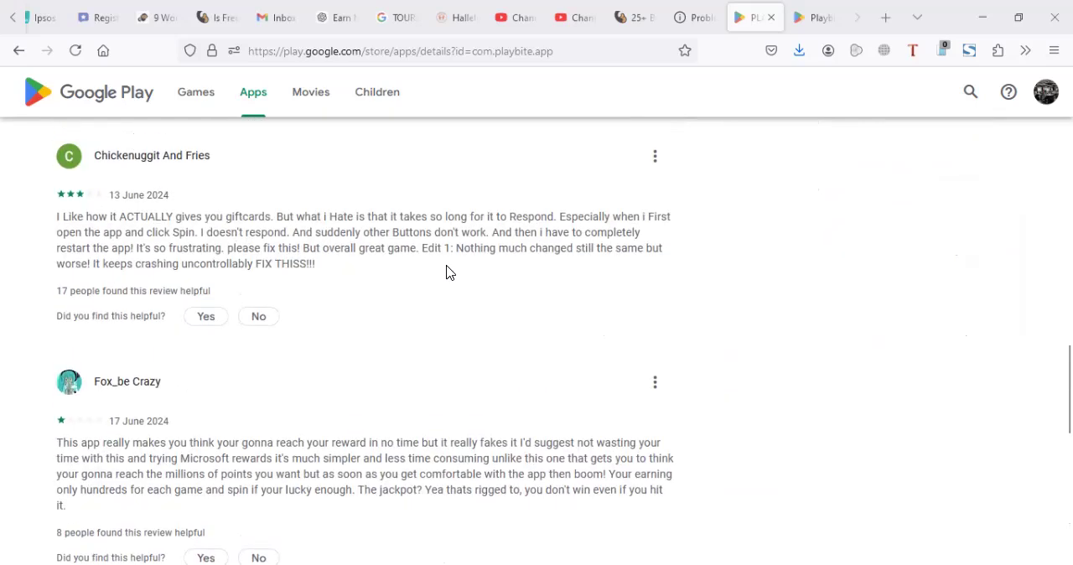
Step: Scroll within the Ratings and reviews dialog while searching for '$' matches
scroll("down", 3)
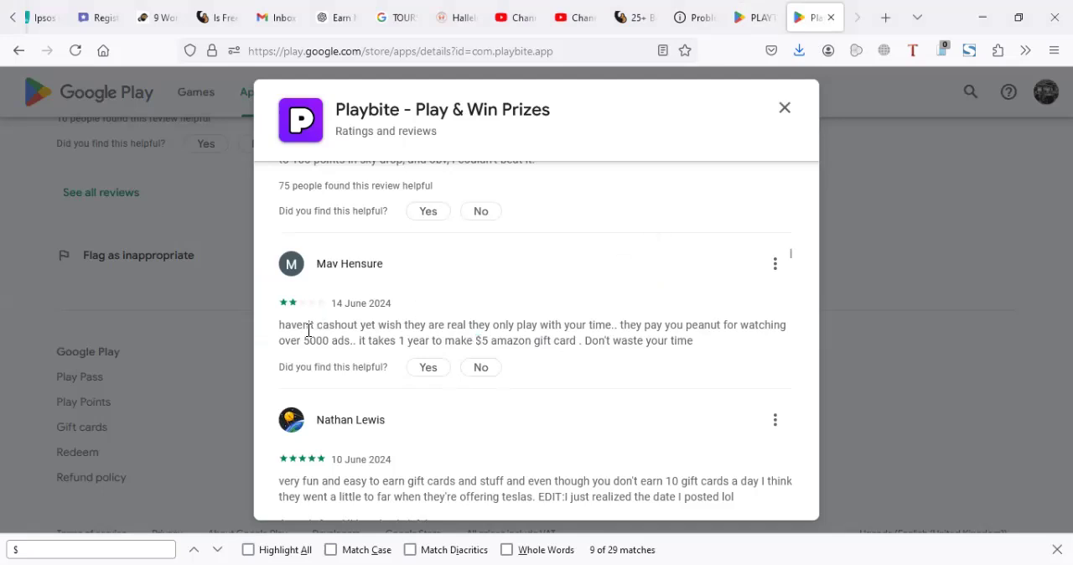
scroll("down", 3)
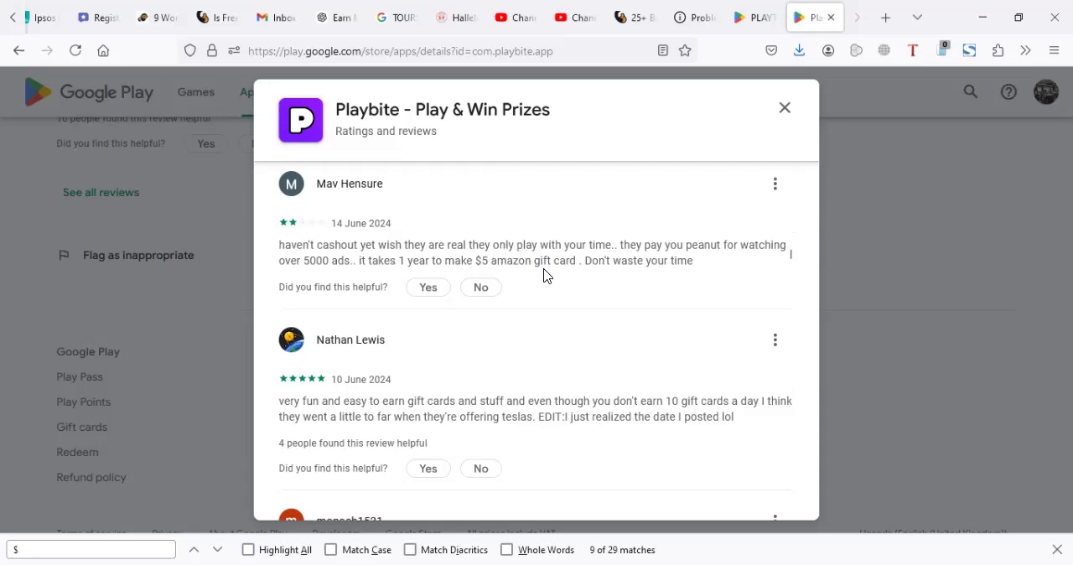
scroll("down", 3)
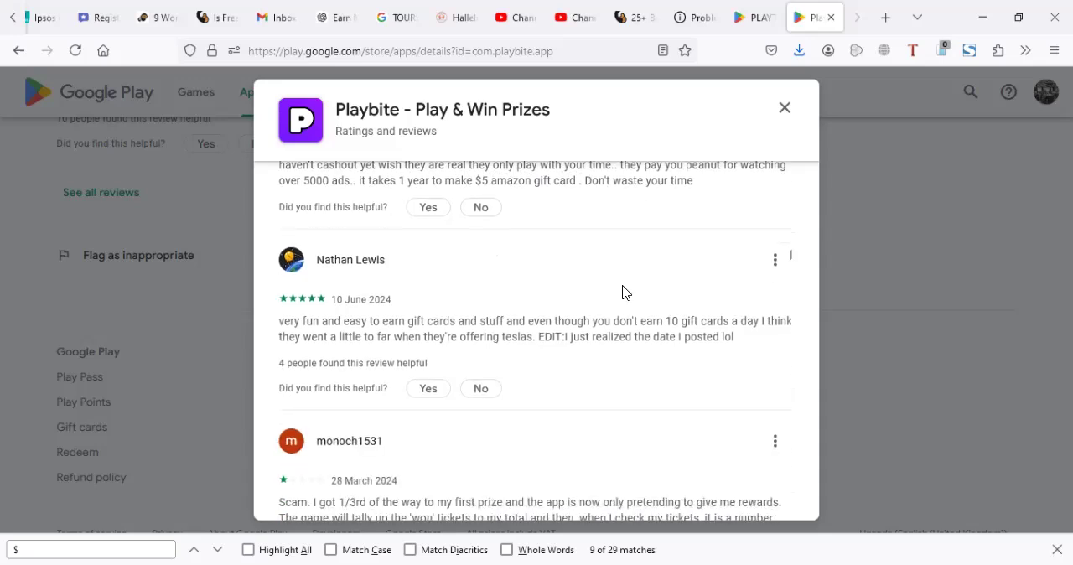
scroll("down", 3)
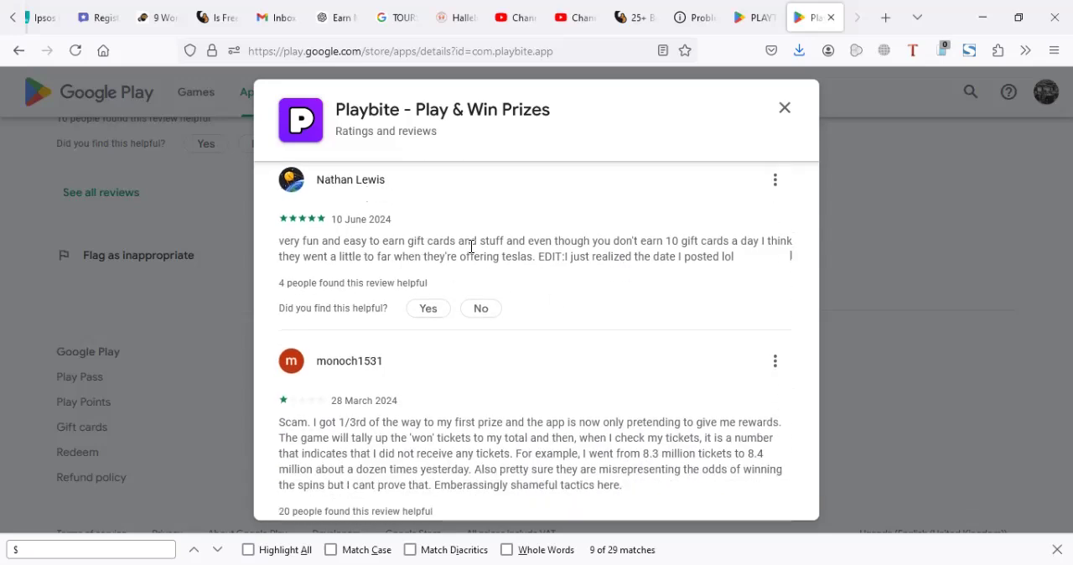
scroll("down", 3)
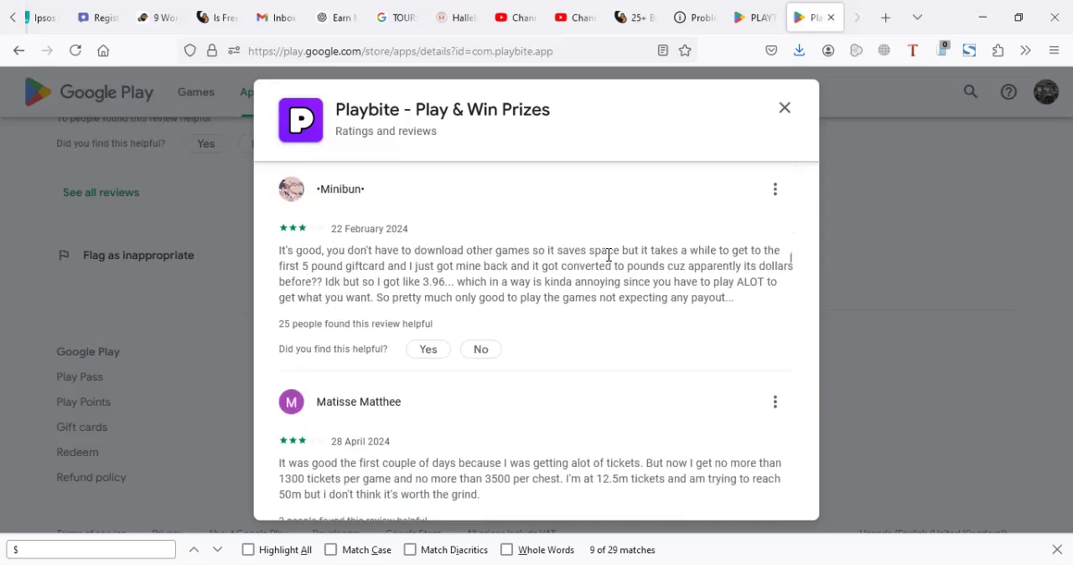
Step: Select the review text about downloading other games, then switch to the other Playbite listing tab
left_click_drag(463, 250, 555, 250)
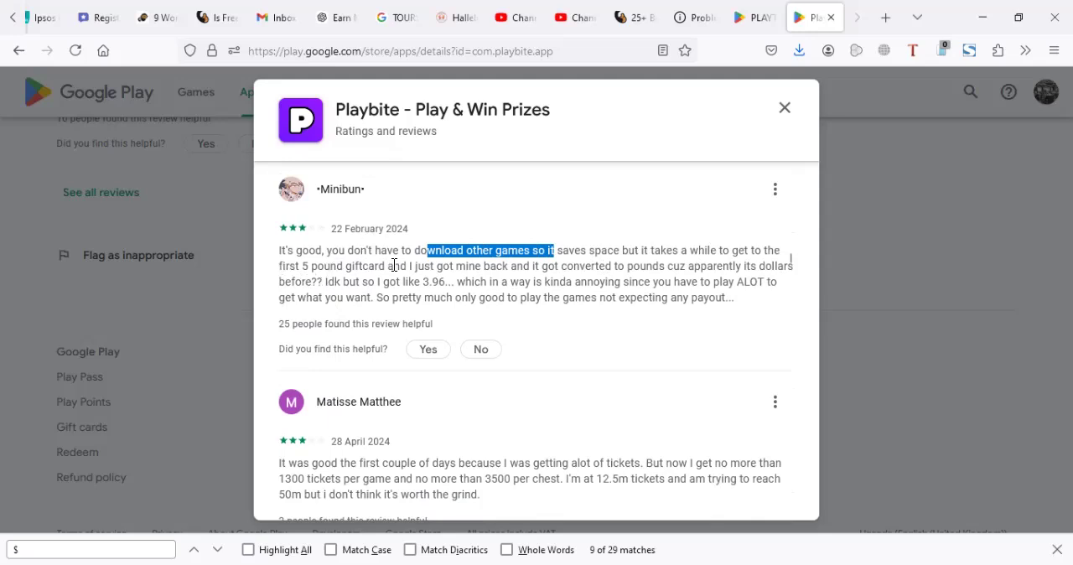
mouse_move(530, 282)
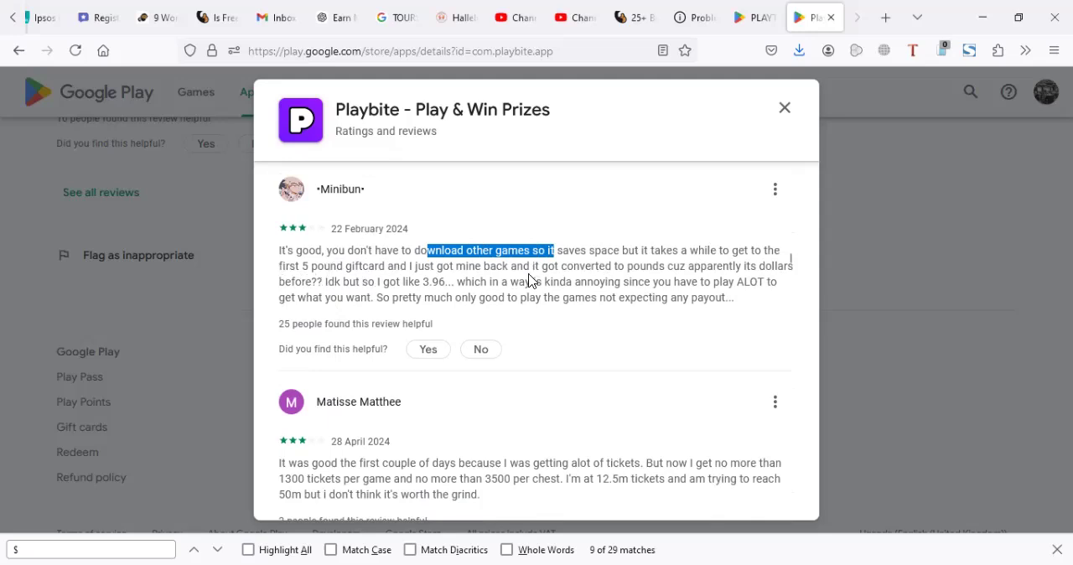
scroll("down", 3)
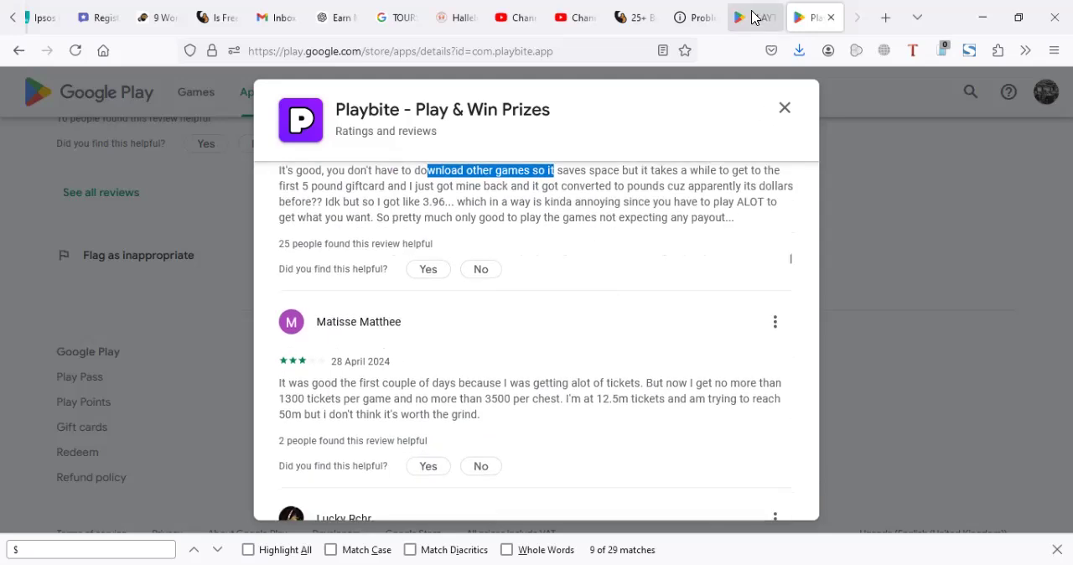
left_click(785, 107)
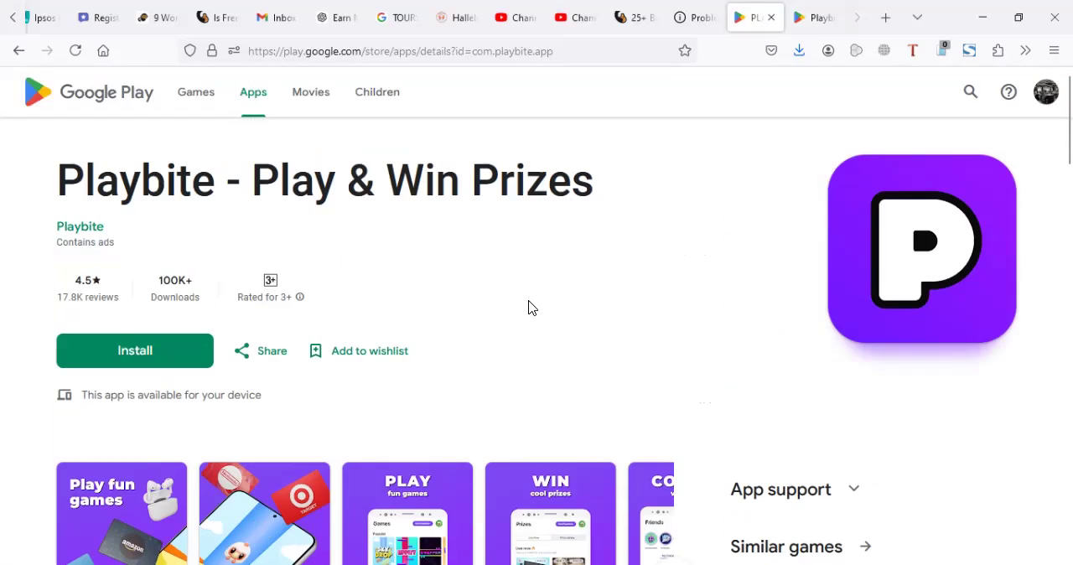